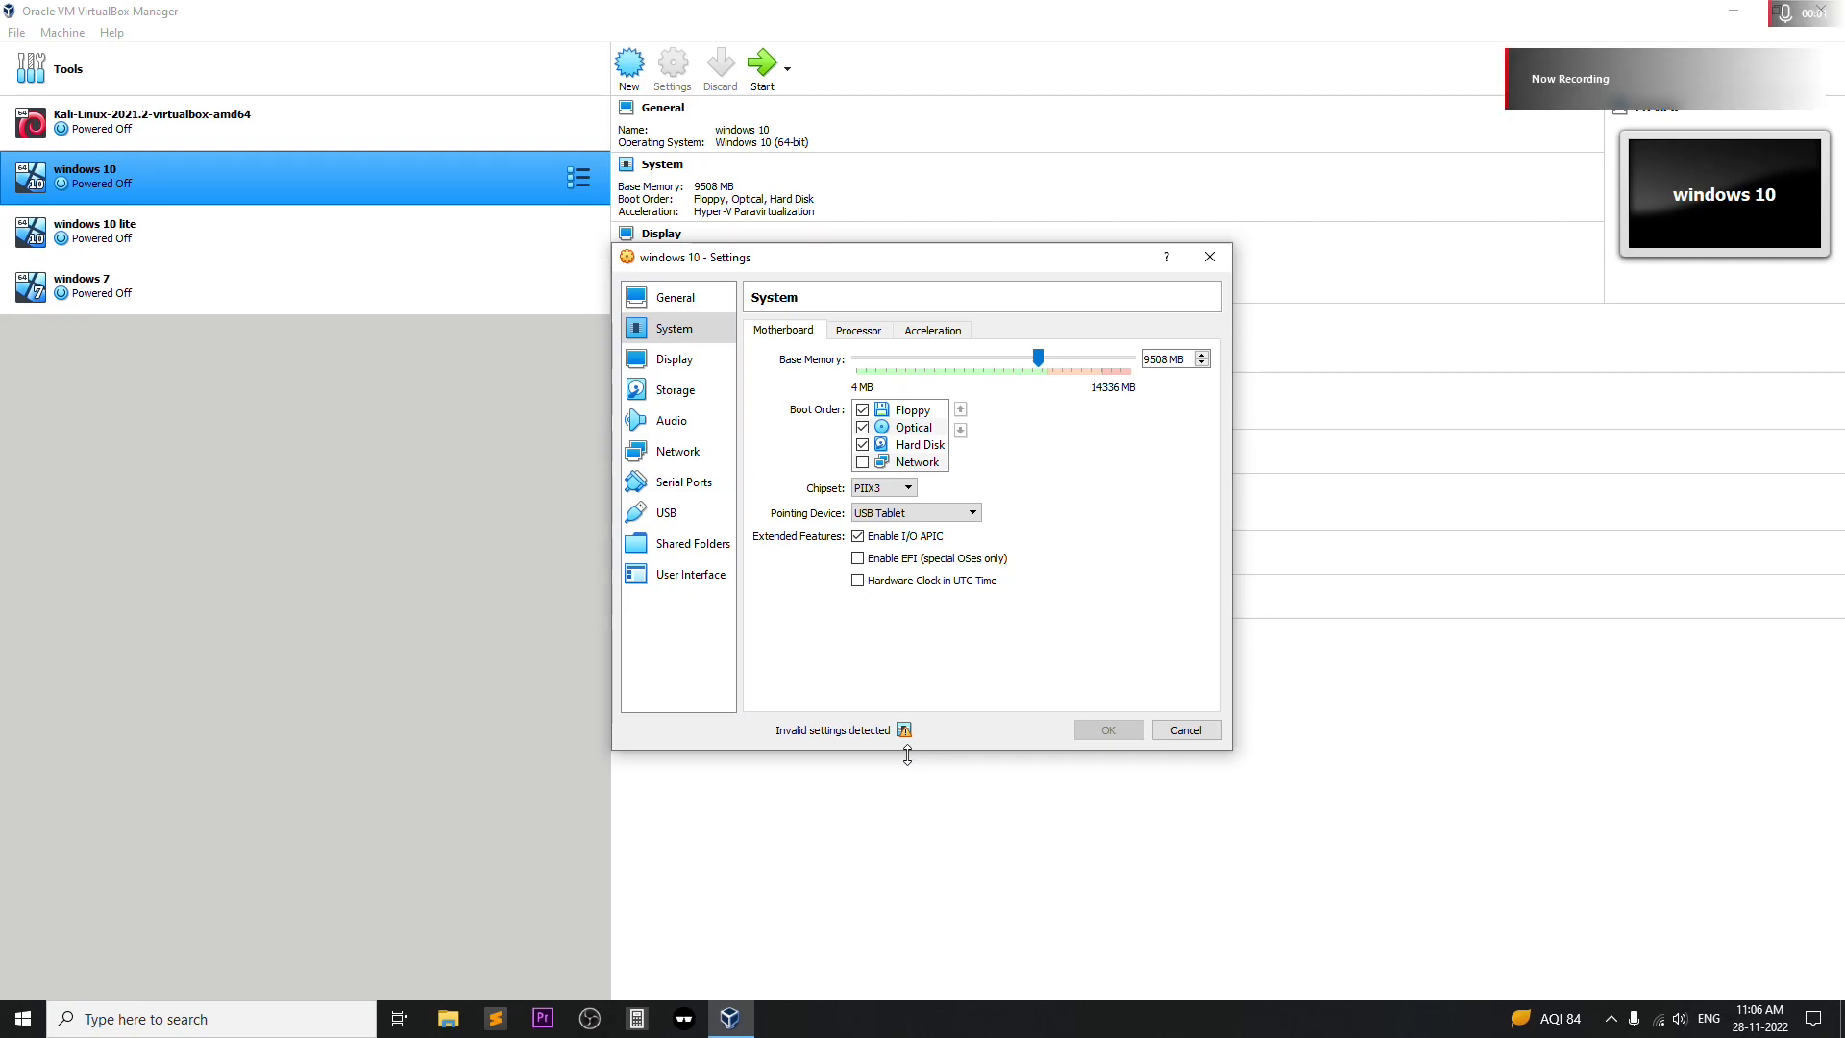
mouse_move(790, 750)
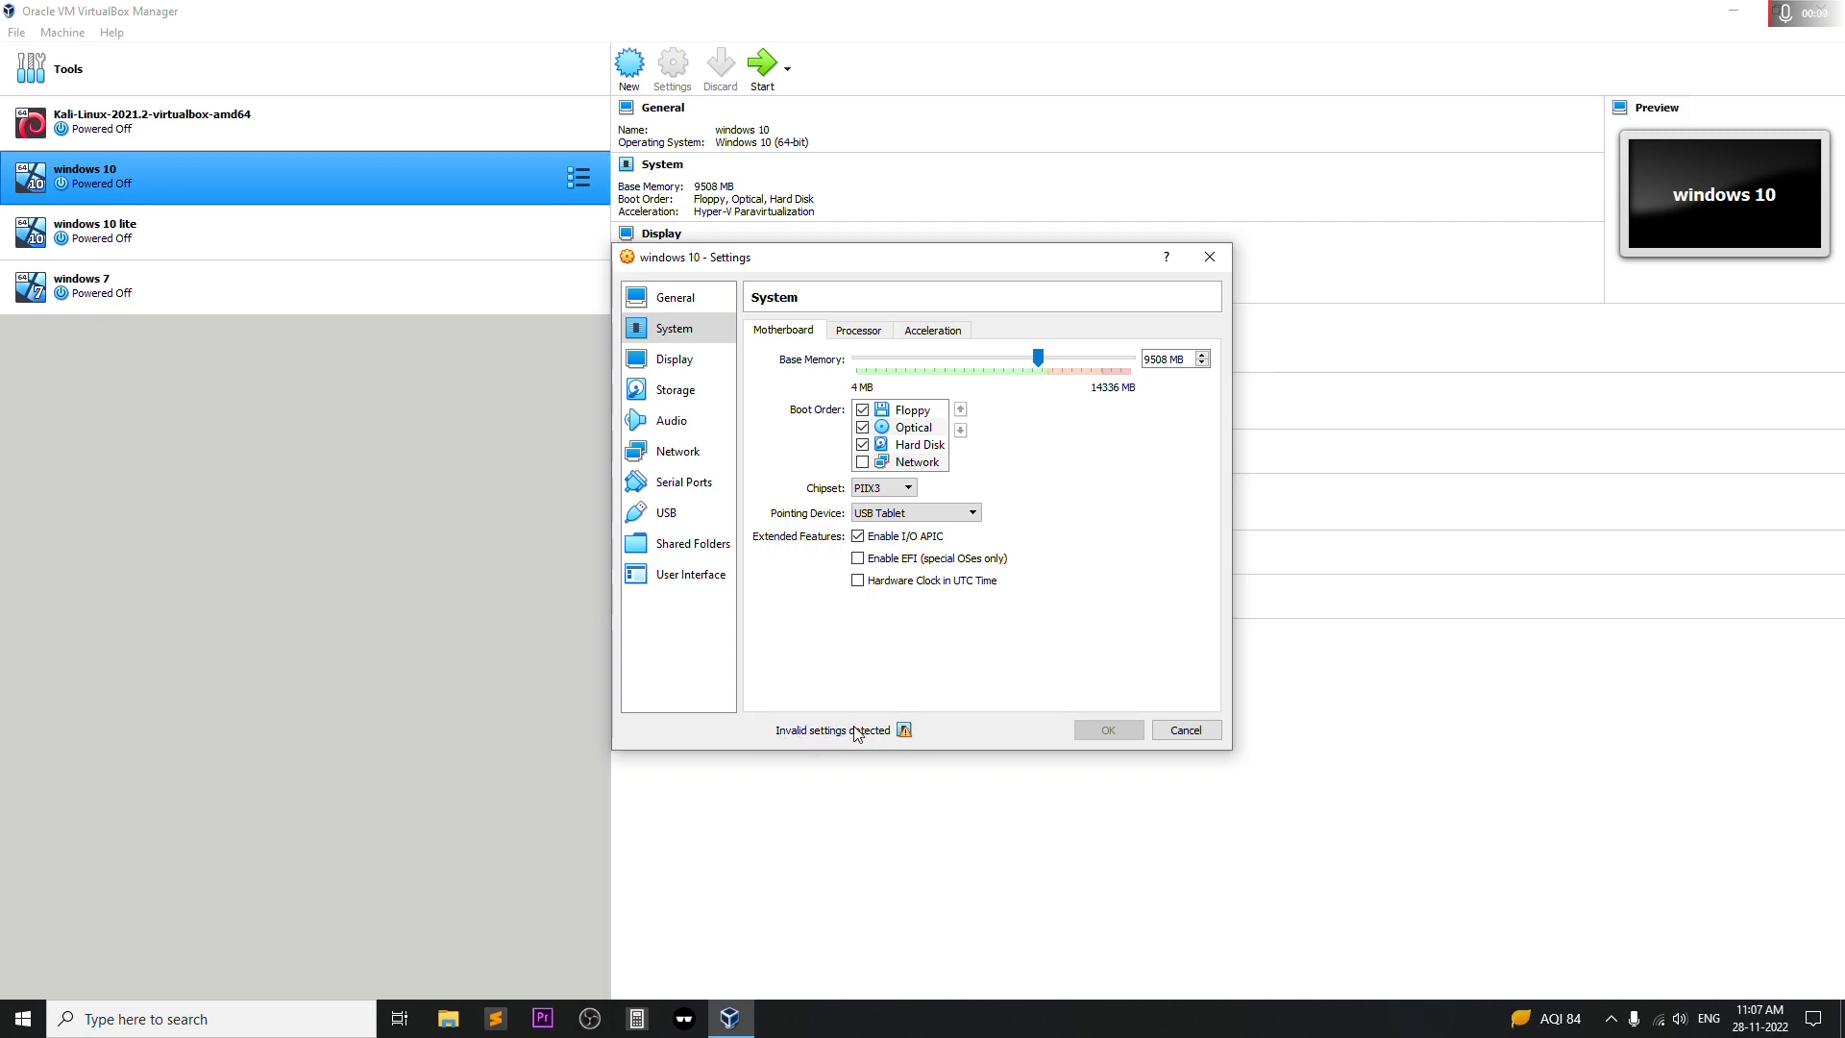
mouse_move(903, 731)
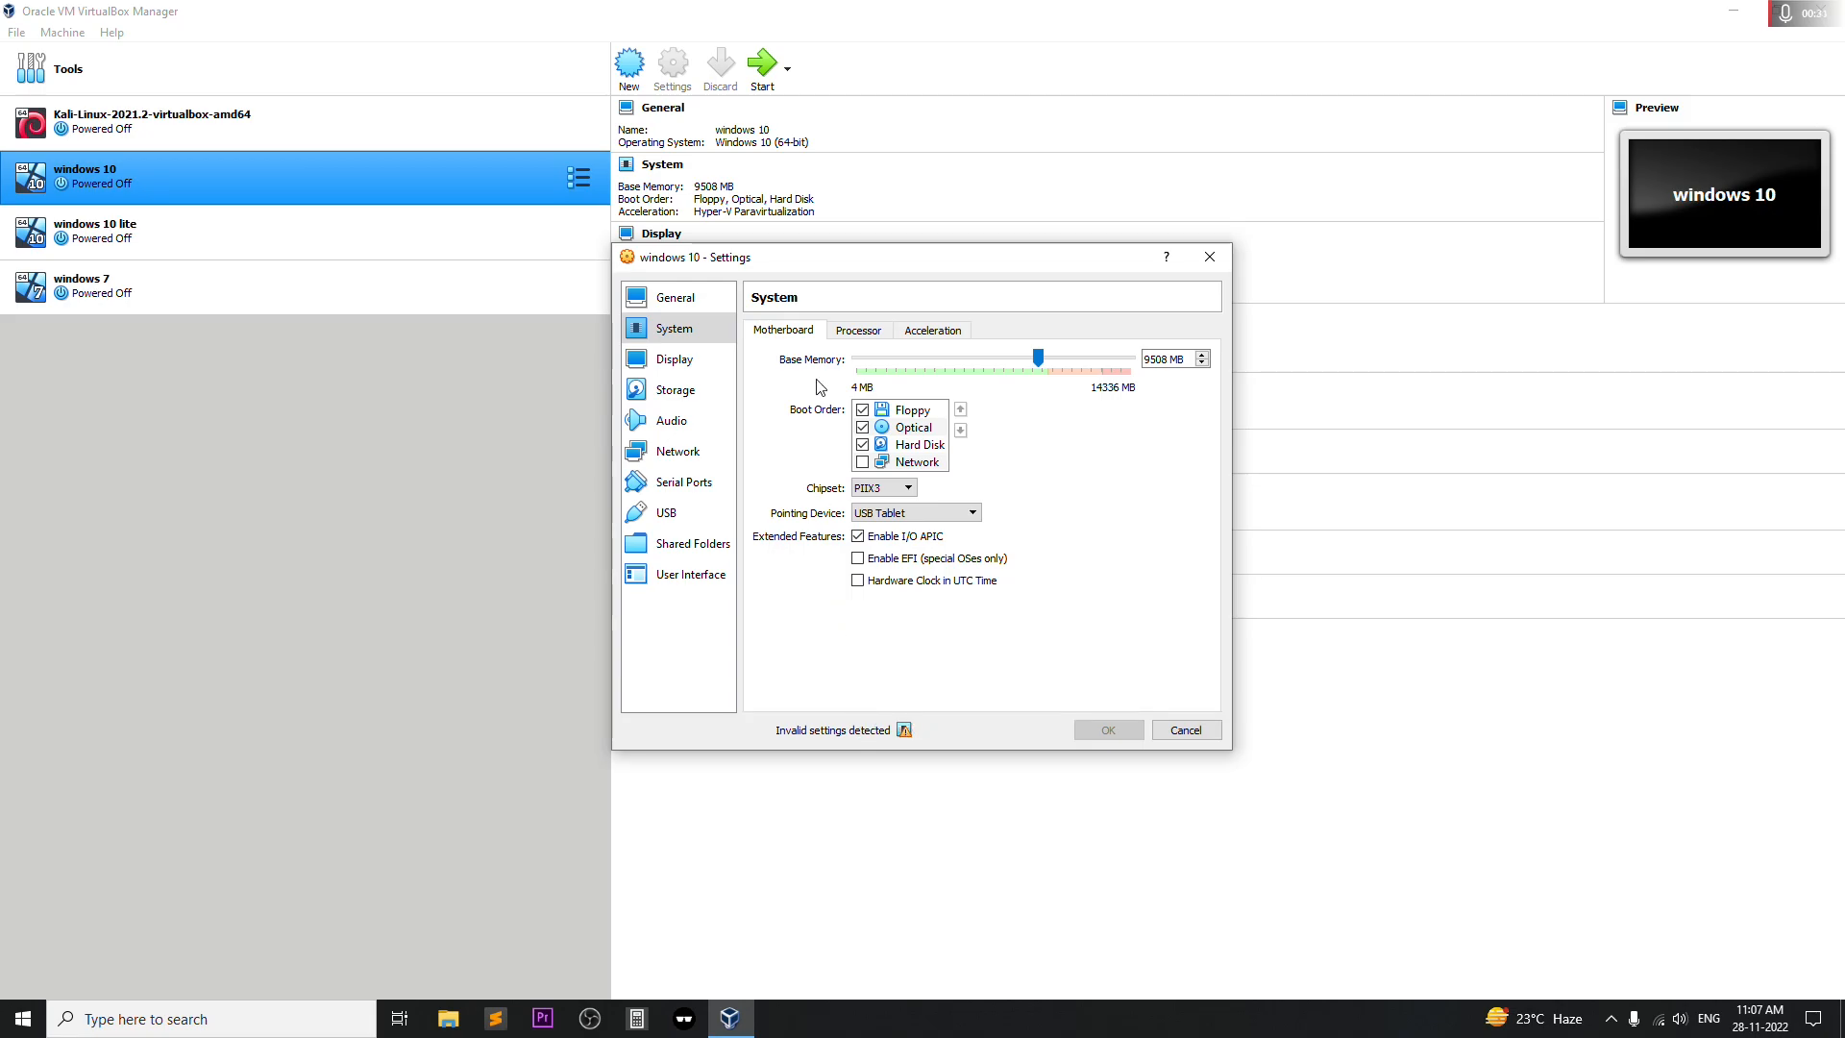
mouse_move(615, 226)
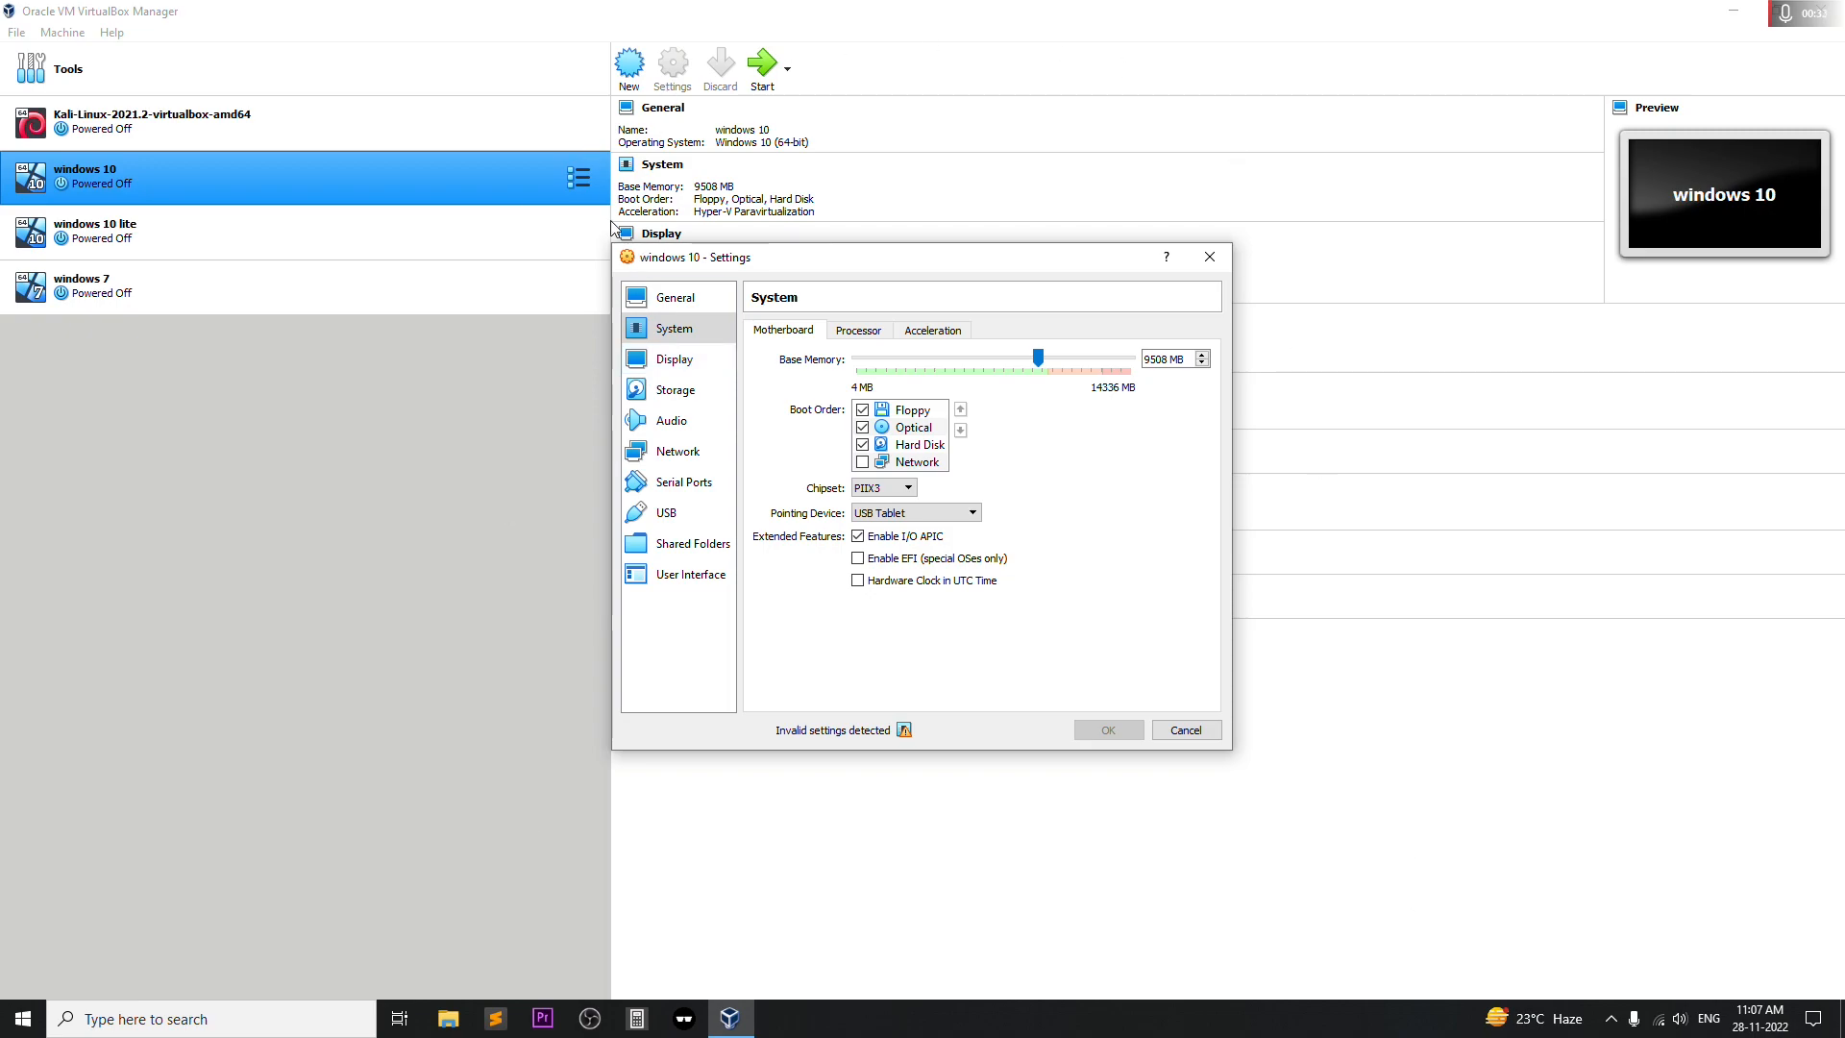